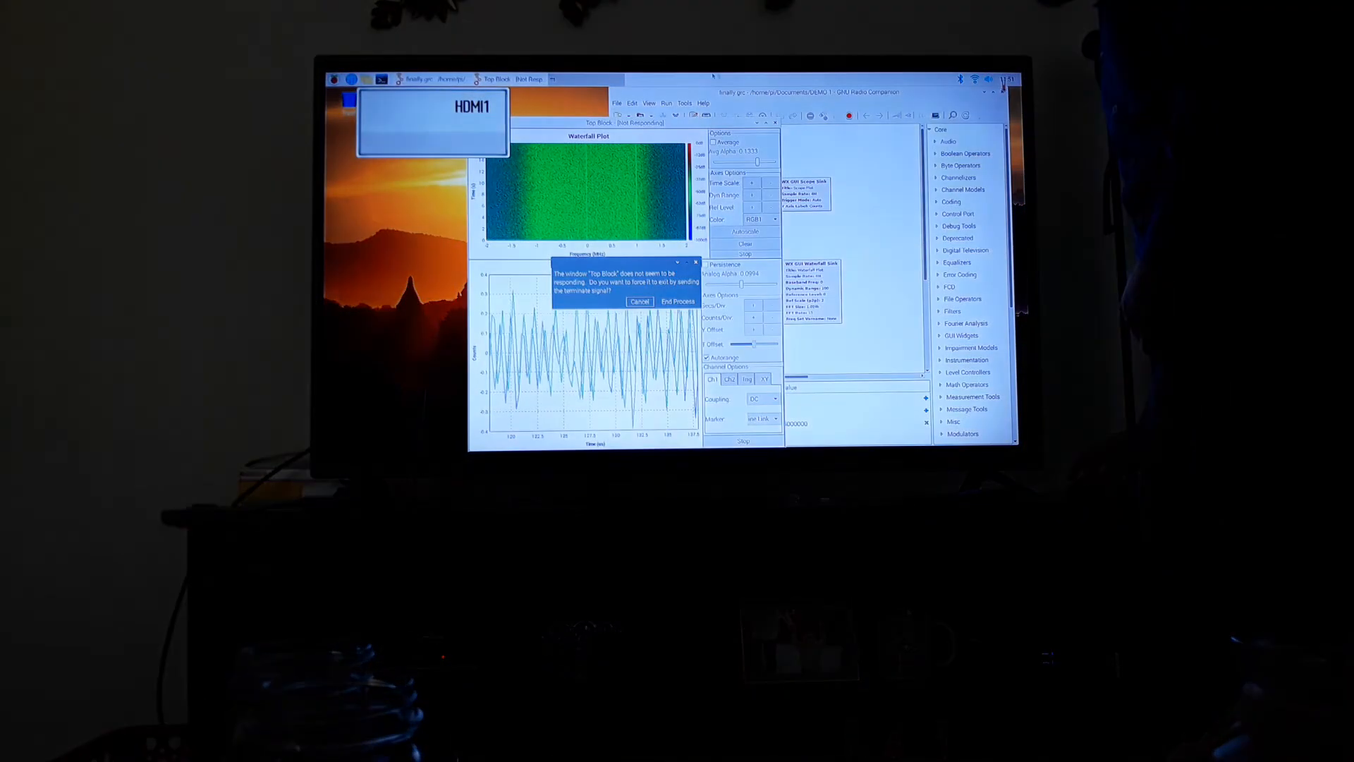
- End the hung Top Block process from the not-responding dialog
click(677, 302)
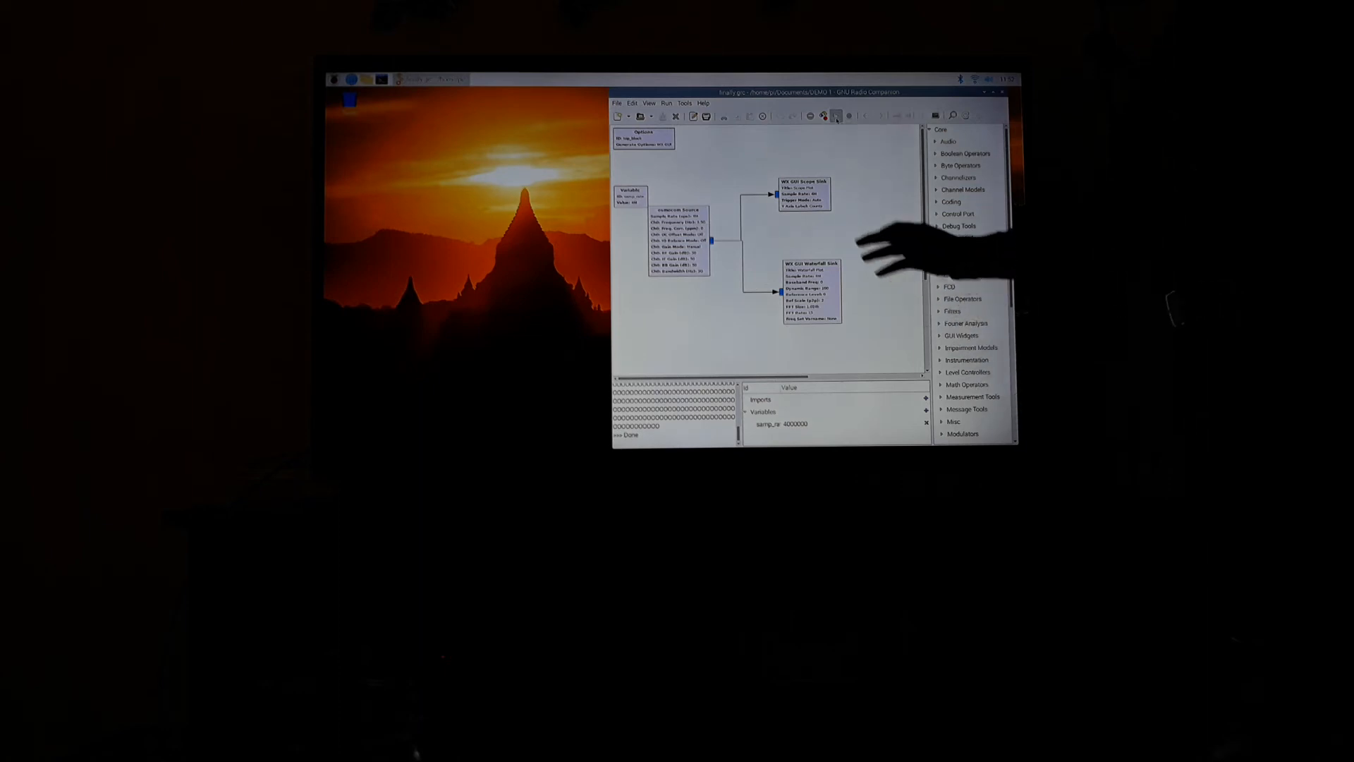
- Execute the osmocom flowgraph again so its output window starts opening
click(848, 115)
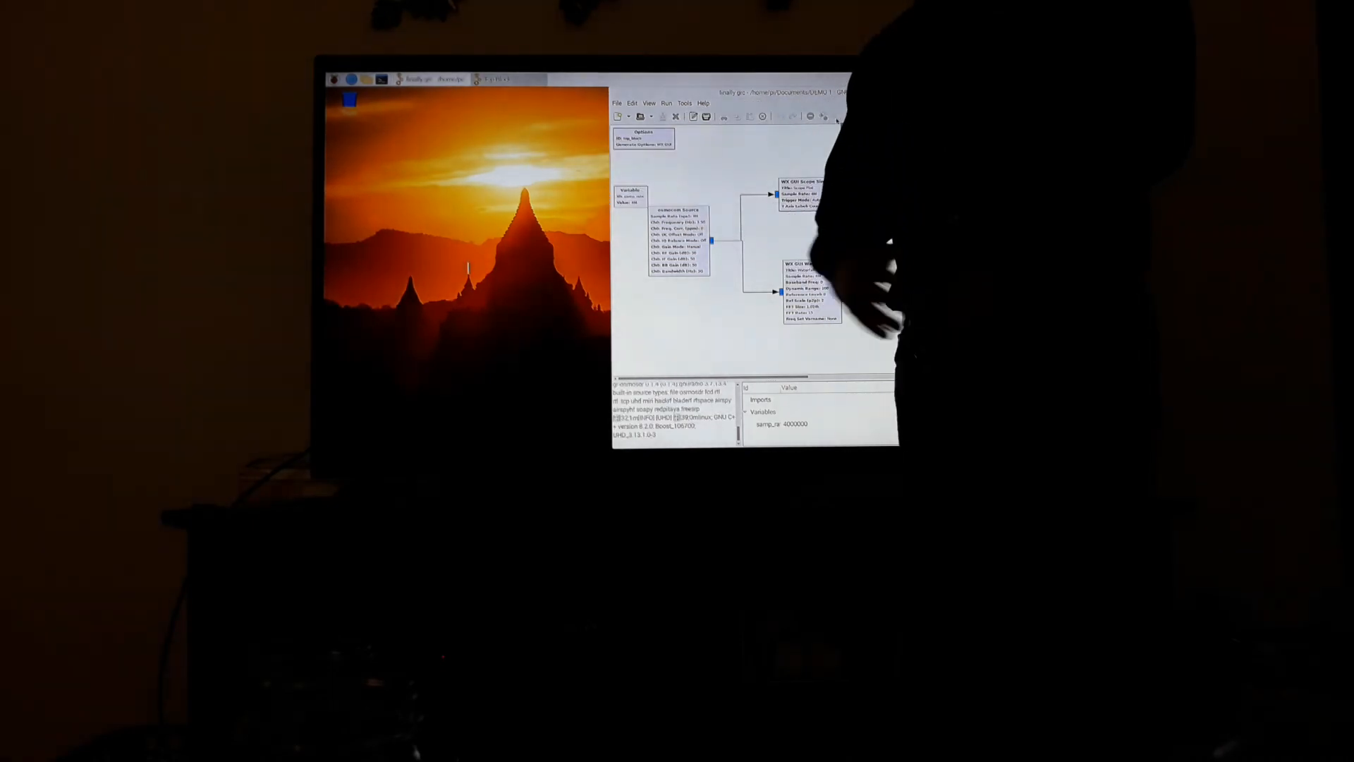
click(849, 114)
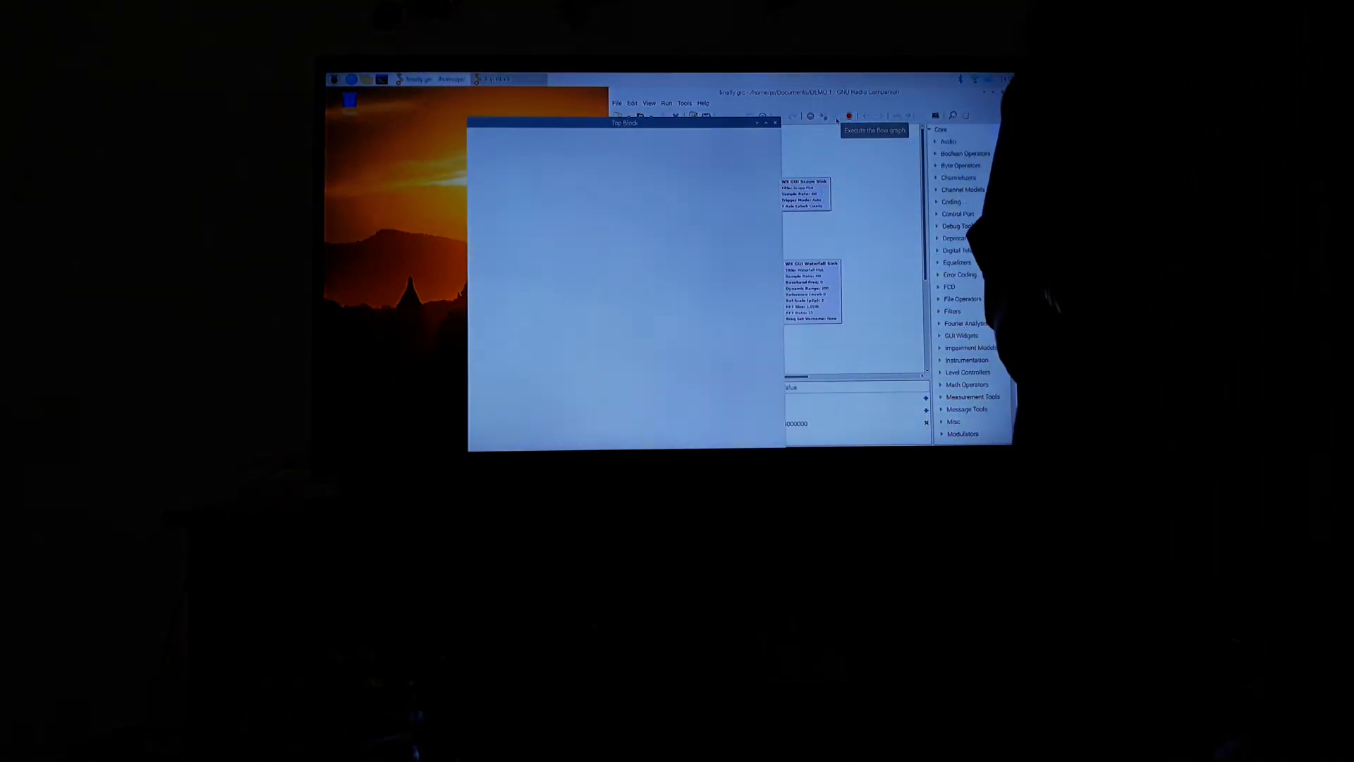